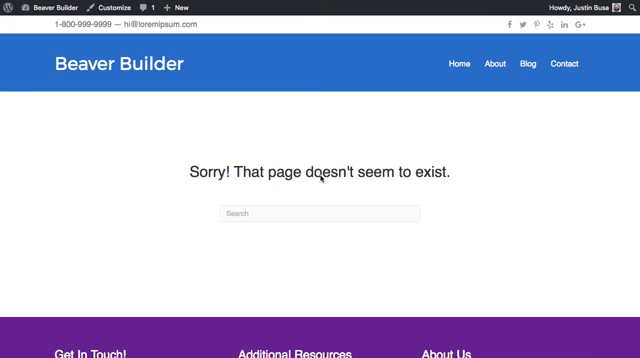
{"action": "mouse_move", "coordinate": [358, 133]}
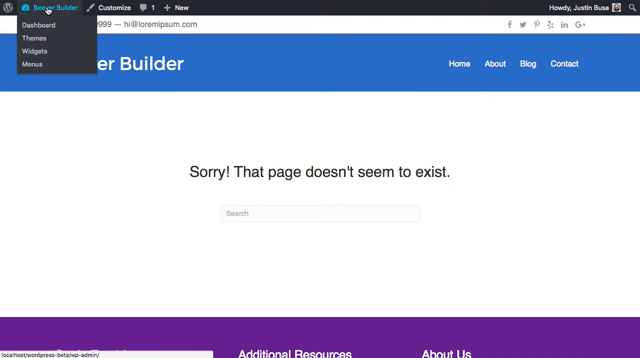
Go from the live 404 page to the WordPress dashboard and Builder's Add New form.
{"action": "left_click", "coordinate": [46, 25]}
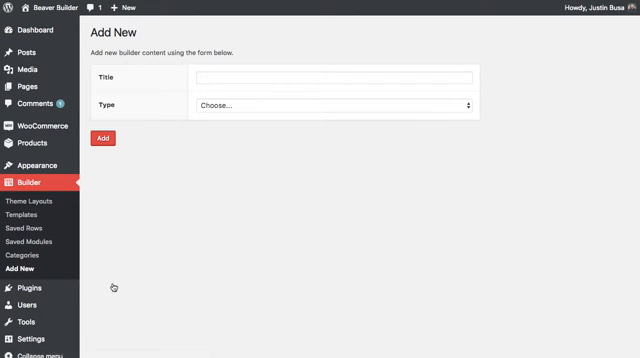
Add a Theme Layout titled '404' with Layout set to 404.
{"action": "type", "text": "4"}
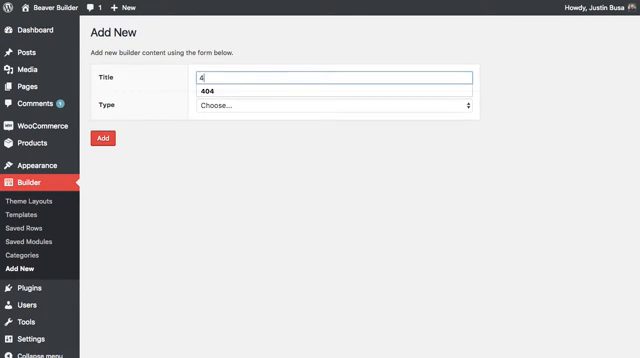
{"action": "left_click", "coordinate": [330, 105]}
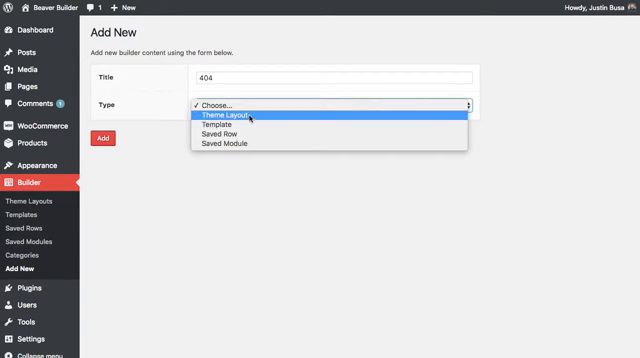
{"action": "left_click", "coordinate": [227, 122]}
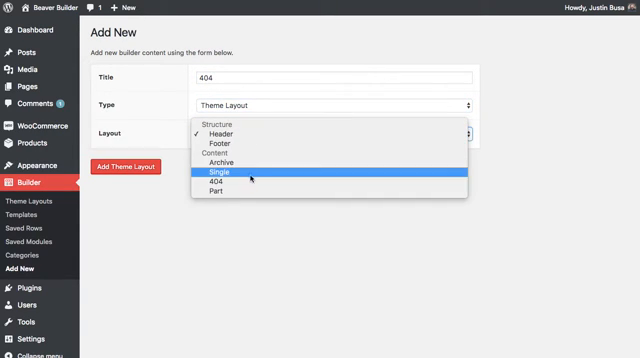
{"action": "mouse_move", "coordinate": [215, 184]}
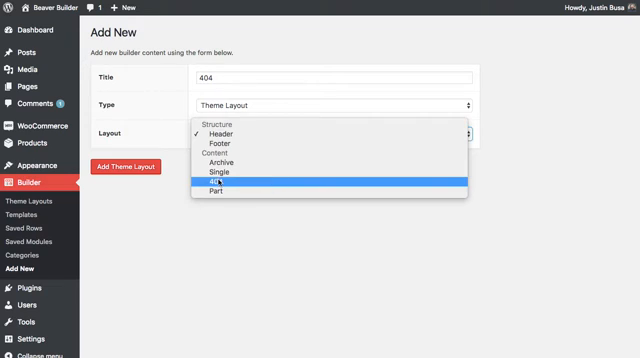
{"action": "left_click", "coordinate": [213, 185]}
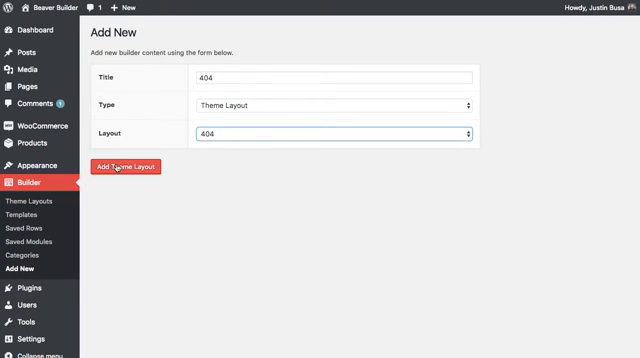
{"action": "left_click", "coordinate": [134, 166]}
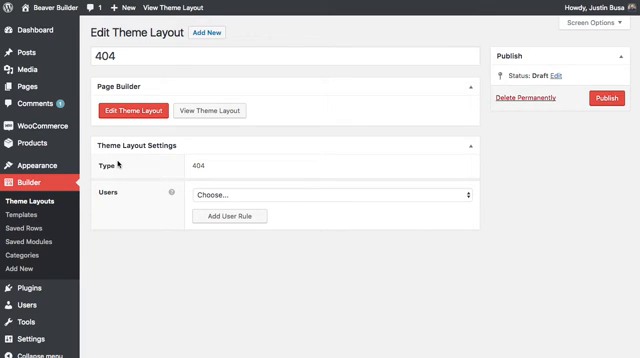
{"action": "mouse_move", "coordinate": [237, 178]}
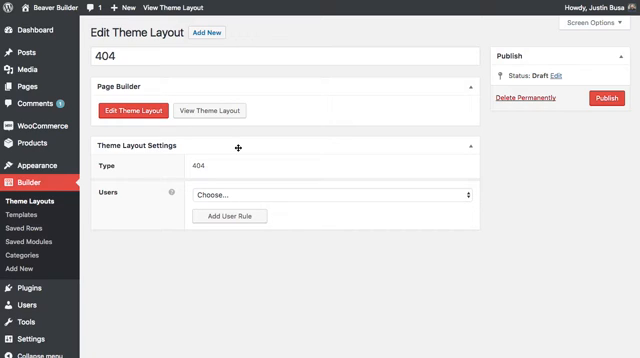
{"action": "mouse_move", "coordinate": [210, 200]}
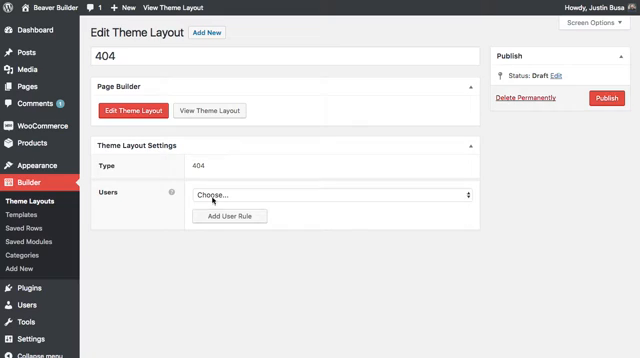
Review the 404 layout's Theme Layout Settings and launch it in Beaver Builder.
{"action": "left_click", "coordinate": [327, 195]}
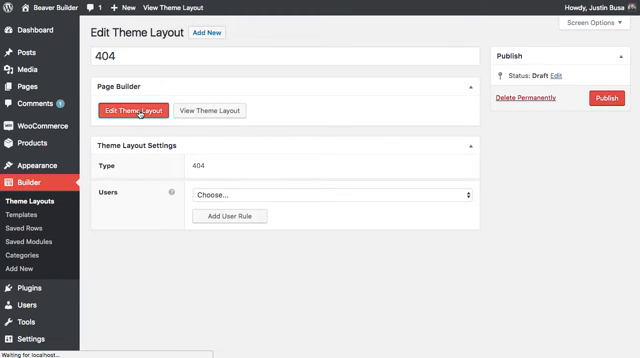
{"action": "left_click", "coordinate": [139, 110]}
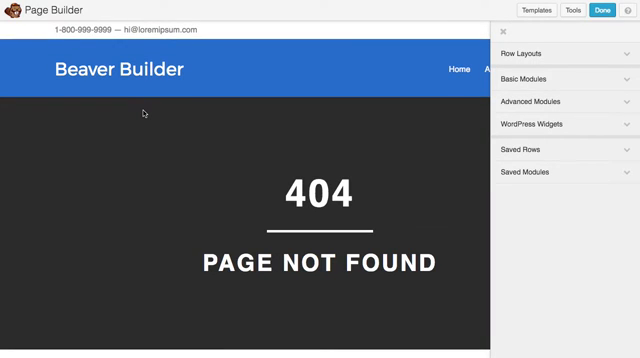
Open the 404 row's Row Settings and set Background Type to Photo.
{"action": "scroll", "scroll_direction": "down", "scroll_amount": 3}
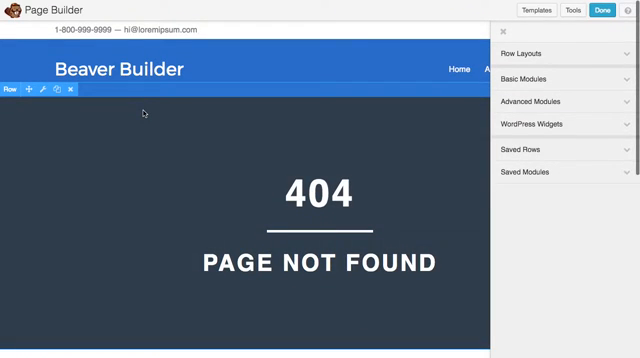
{"action": "mouse_move", "coordinate": [160, 113]}
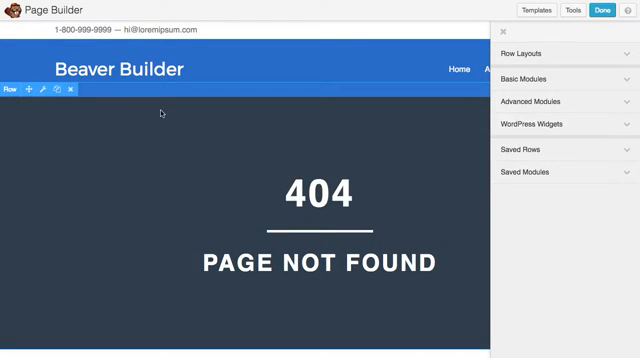
{"action": "scroll", "scroll_direction": "down", "scroll_amount": 3}
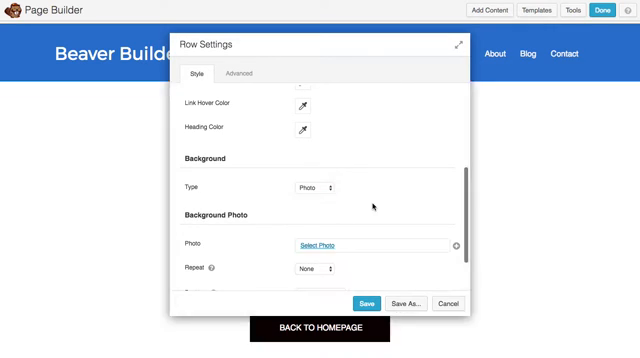
Set the blue outer-space nebula image as row background and clear the background colour.
{"action": "left_click", "coordinate": [323, 245]}
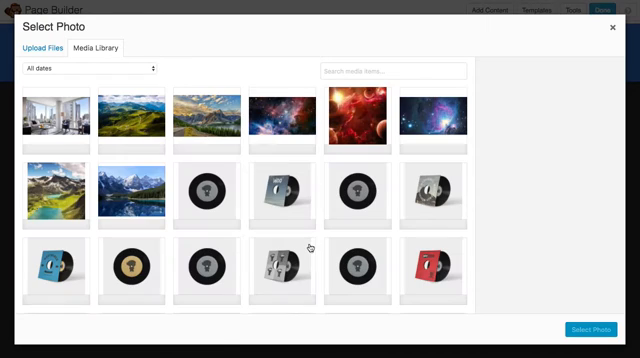
{"action": "left_click", "coordinate": [444, 120]}
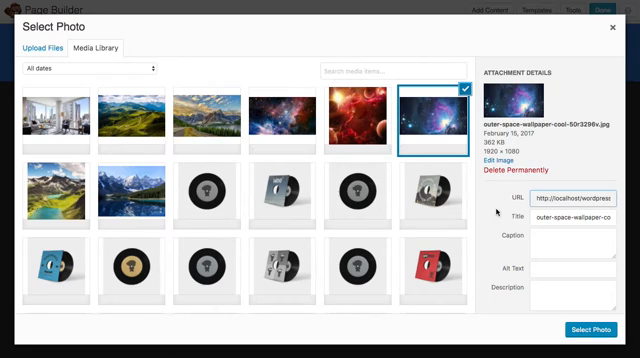
{"action": "left_click", "coordinate": [588, 332]}
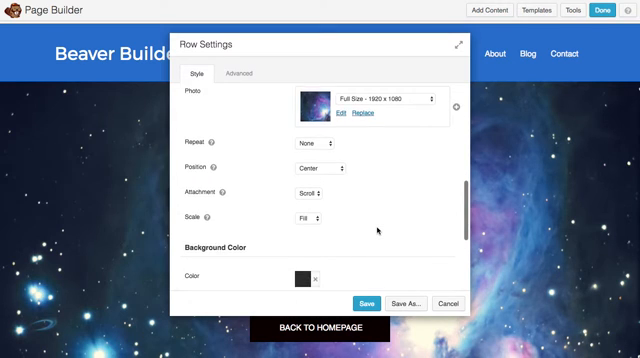
{"action": "scroll", "scroll_direction": "down", "scroll_amount": 3}
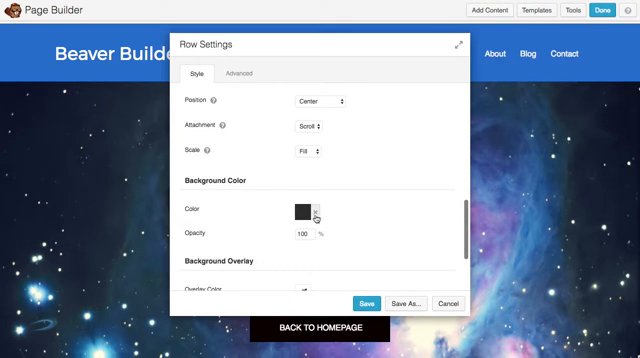
{"action": "left_click", "coordinate": [300, 208]}
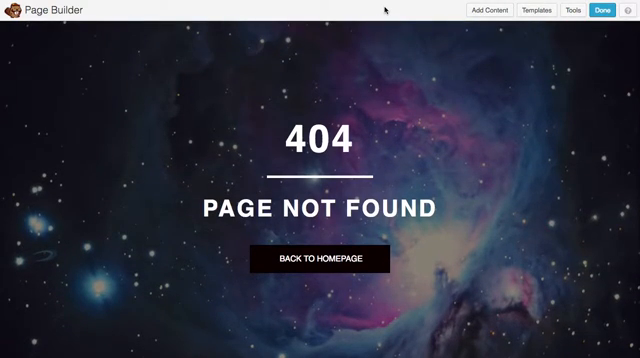
{"action": "mouse_move", "coordinate": [573, 11]}
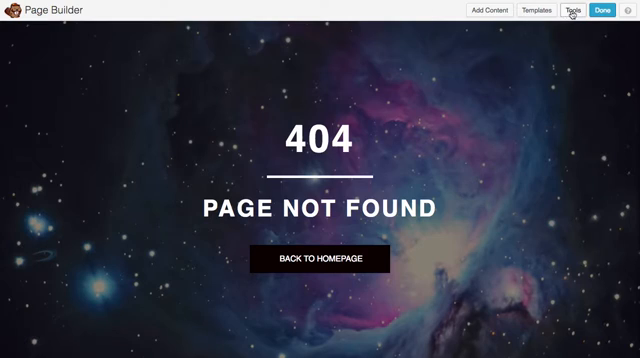
Finish with Done and publish the 404 layout changes.
{"action": "left_click", "coordinate": [598, 11]}
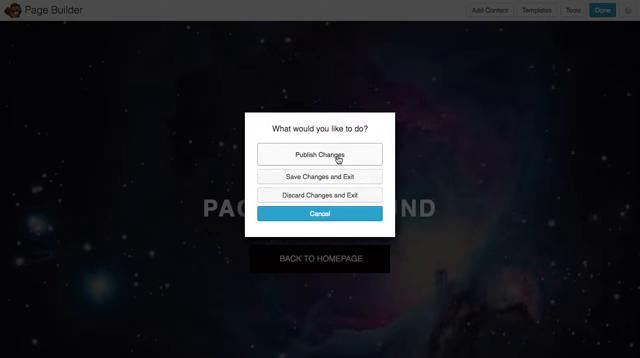
{"action": "left_click", "coordinate": [318, 155]}
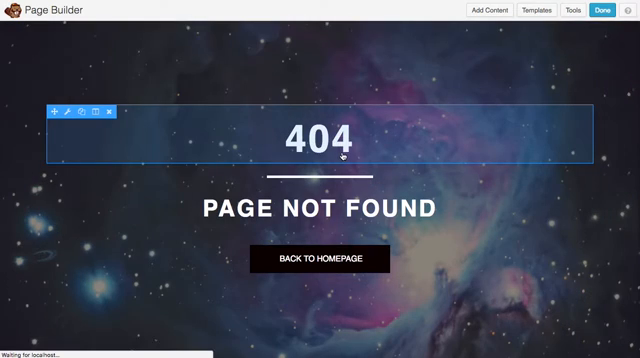
{"action": "left_click", "coordinate": [604, 11]}
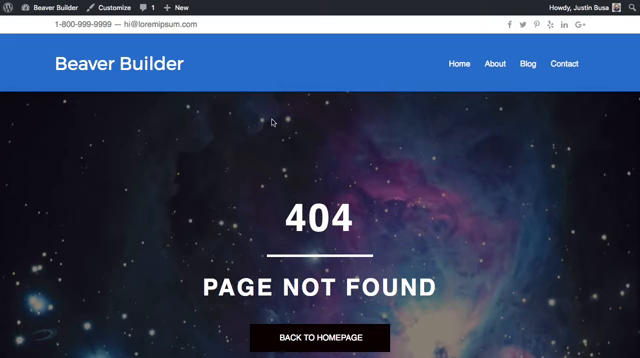
Scroll the live 404 page to see 'Page Not Found' and the homepage button over the nebula.
{"action": "scroll", "scroll_direction": "down", "scroll_amount": 3}
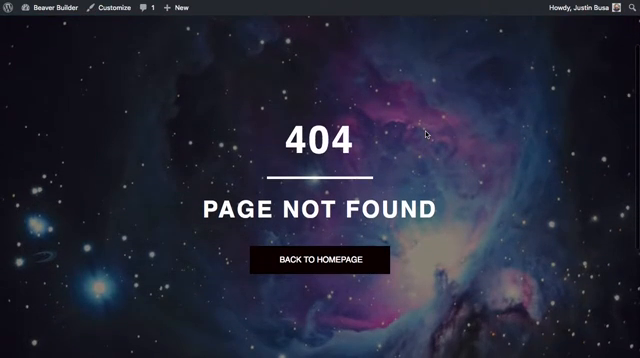